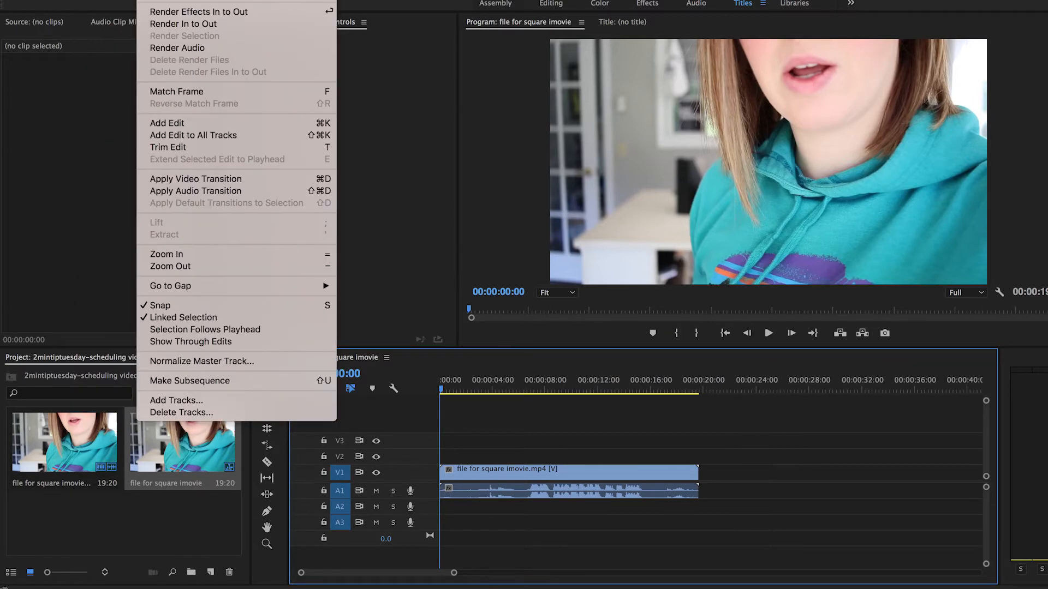
pyautogui.moveTo(200, 12)
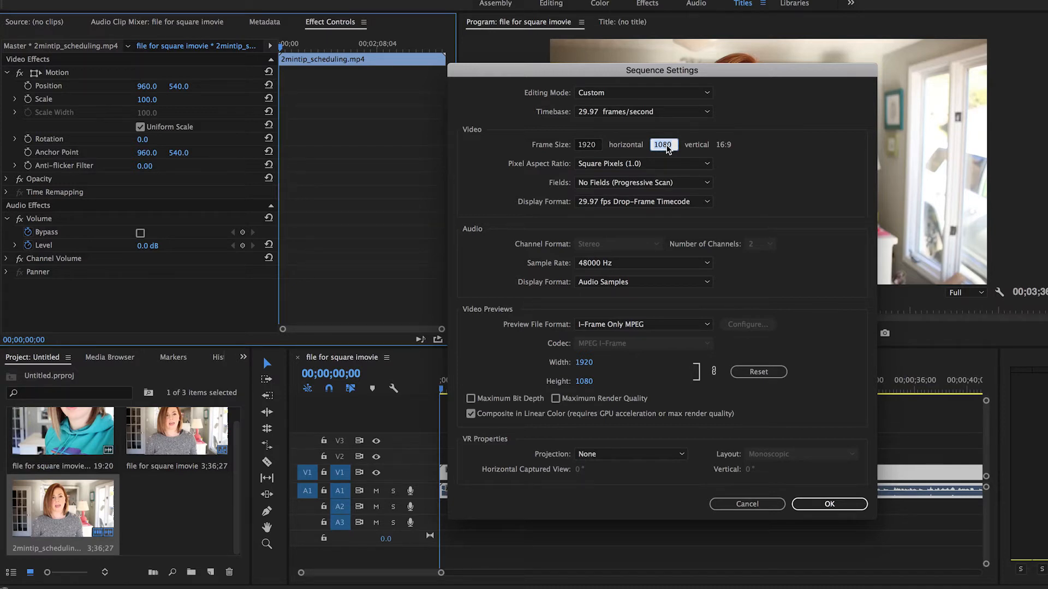
# Step: Change the sequence frame size to 1920×1920 and accept discarding previews
pyautogui.write('1920')
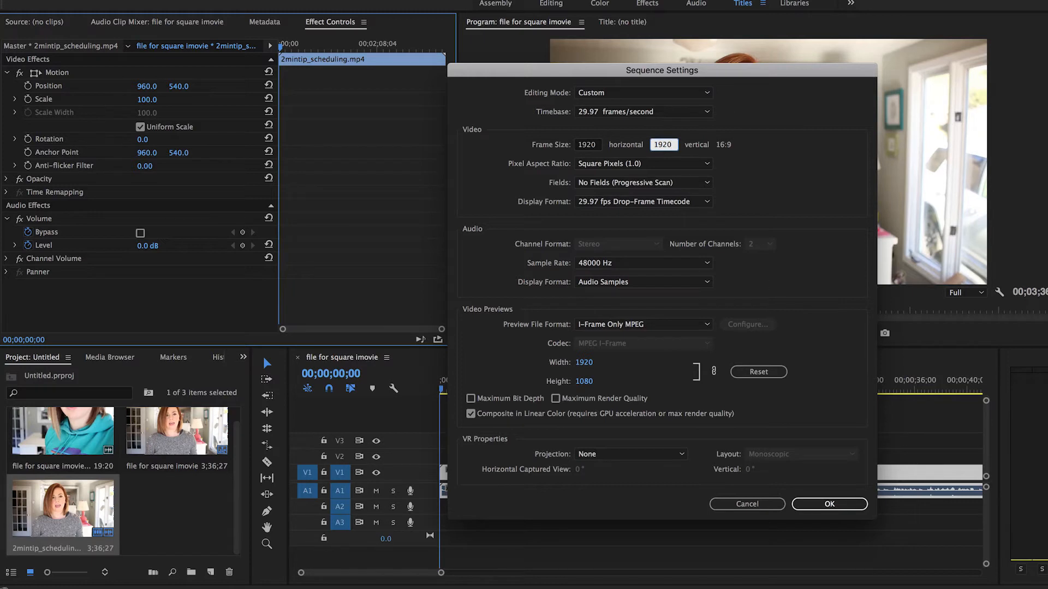
pyautogui.write('1080')
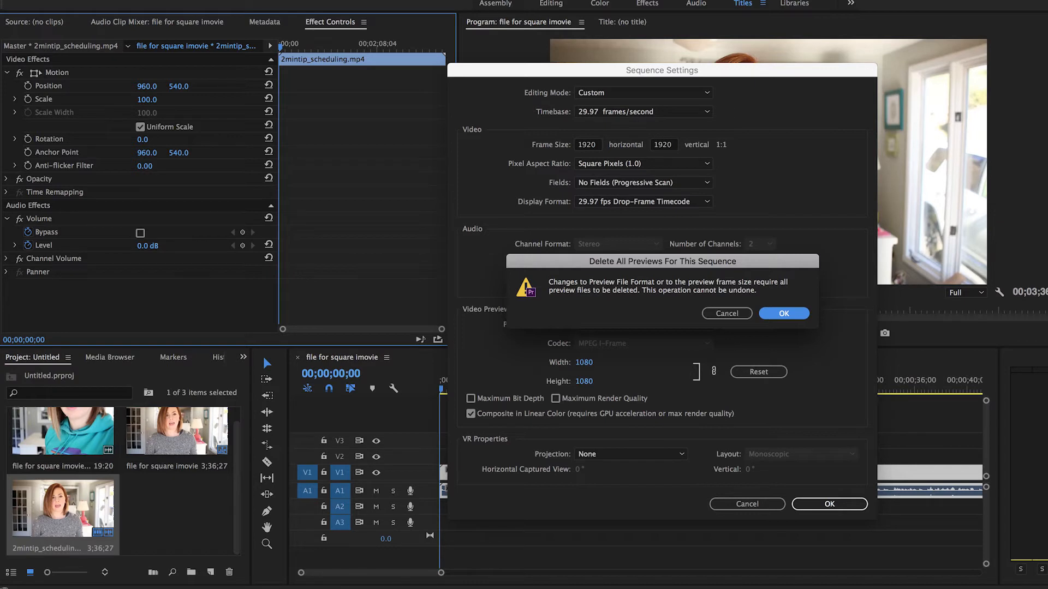
pyautogui.click(783, 313)
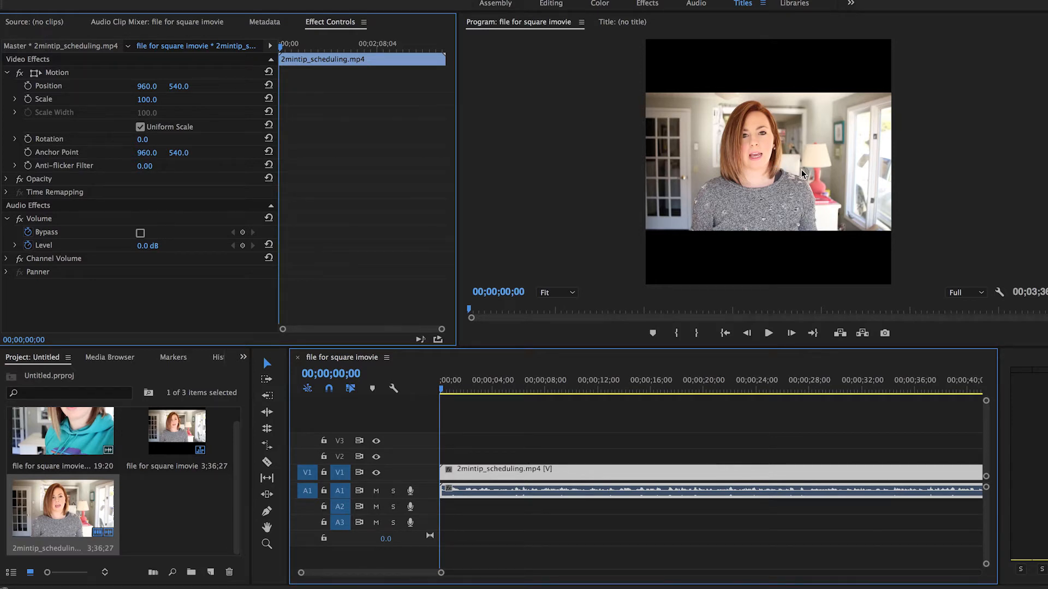
pyautogui.moveTo(739, 224)
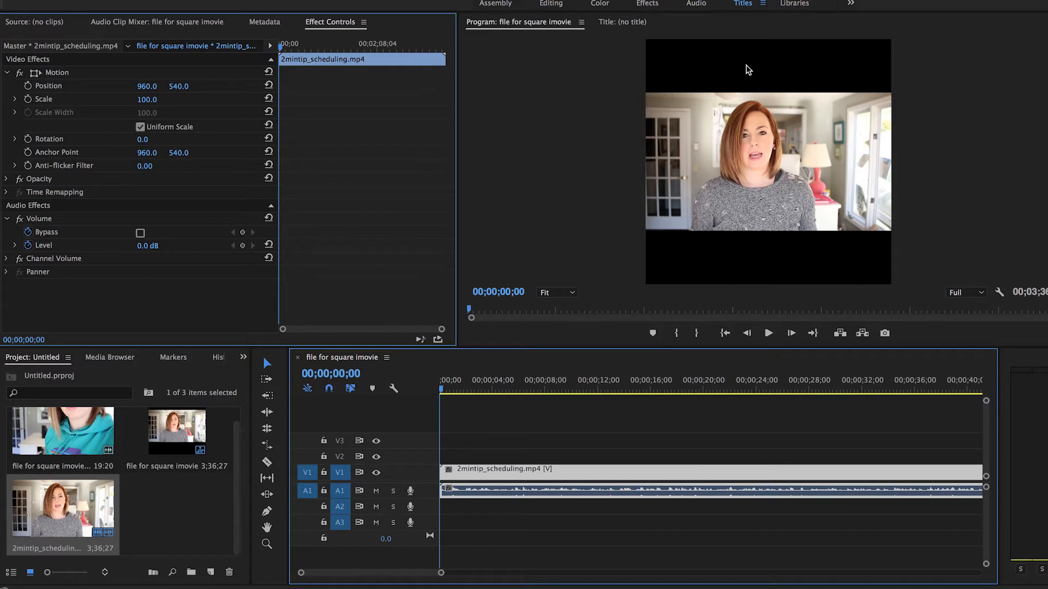
pyautogui.moveTo(774, 219)
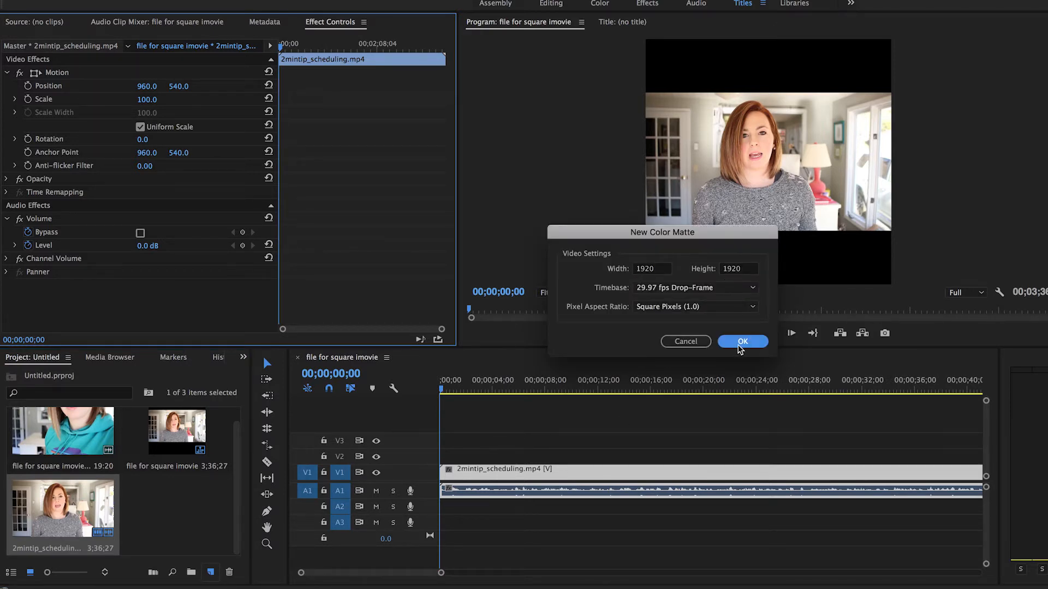
# Step: Create a 1920×1920 color matte in coral FF6363
pyautogui.click(741, 341)
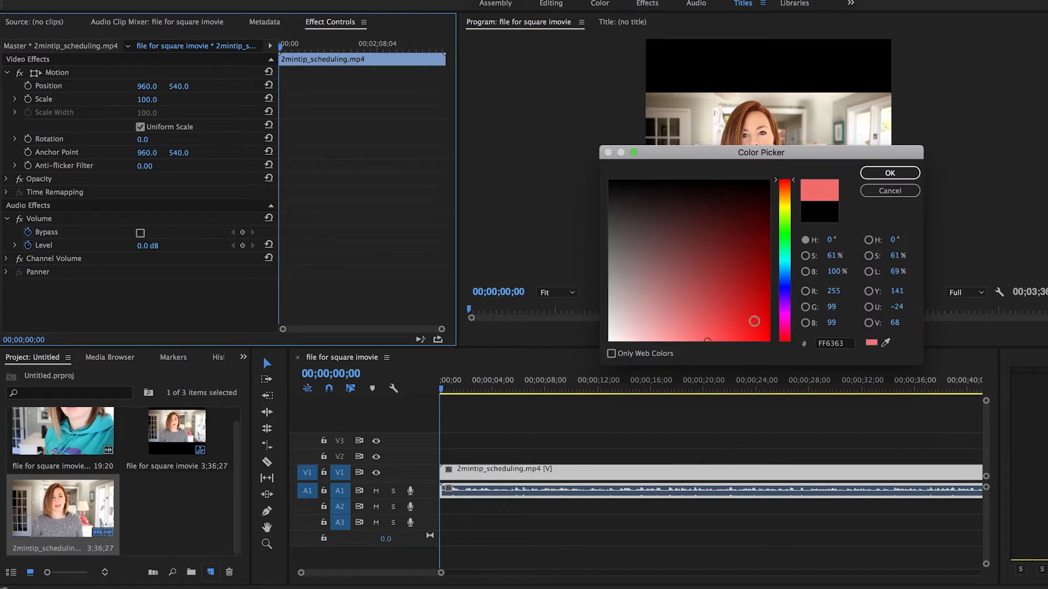
pyautogui.click(888, 172)
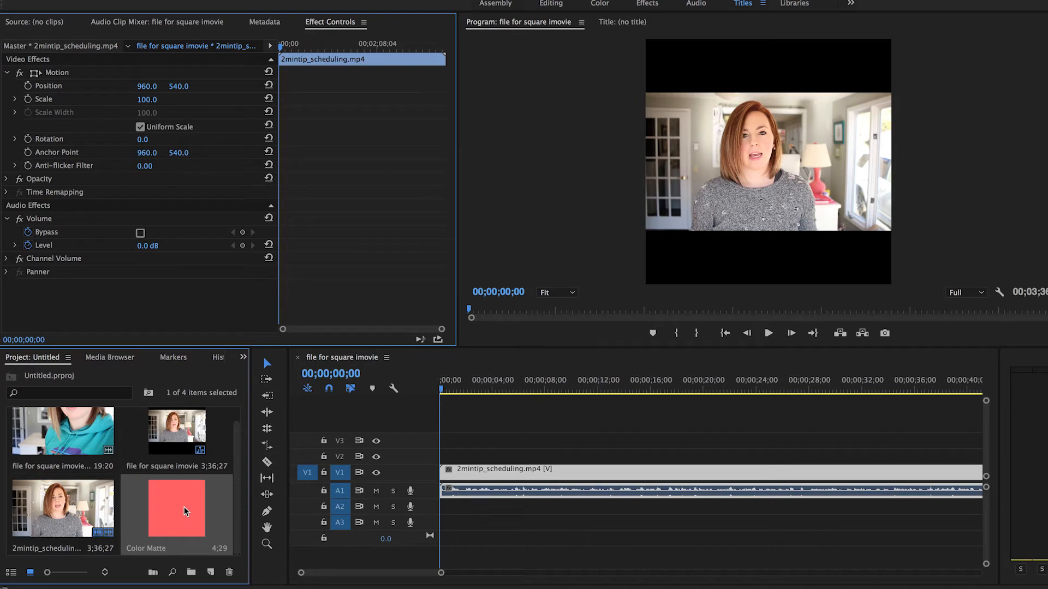
pyautogui.moveTo(176, 511)
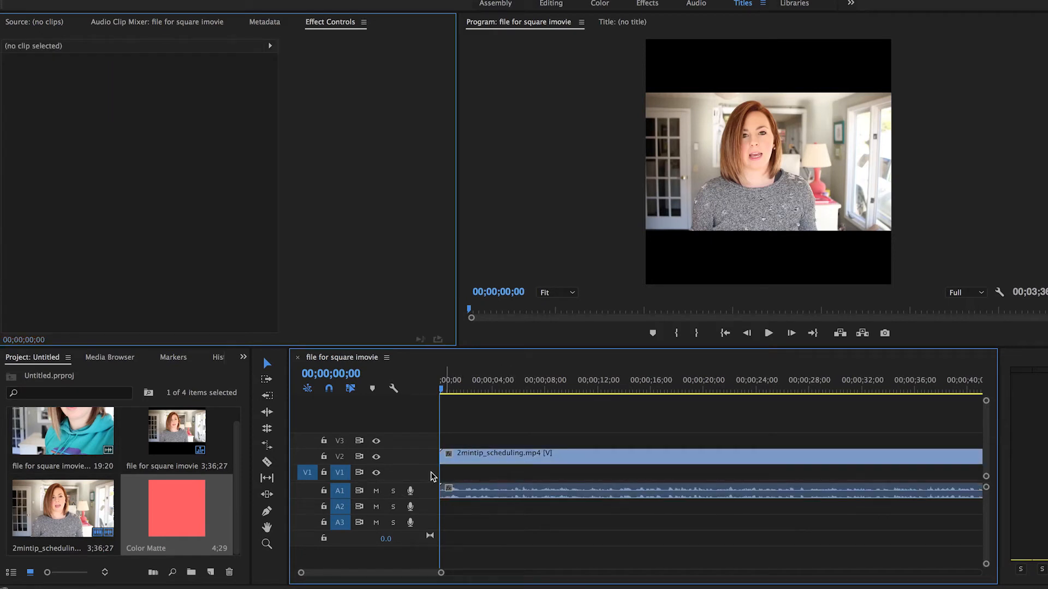
pyautogui.moveTo(340, 473)
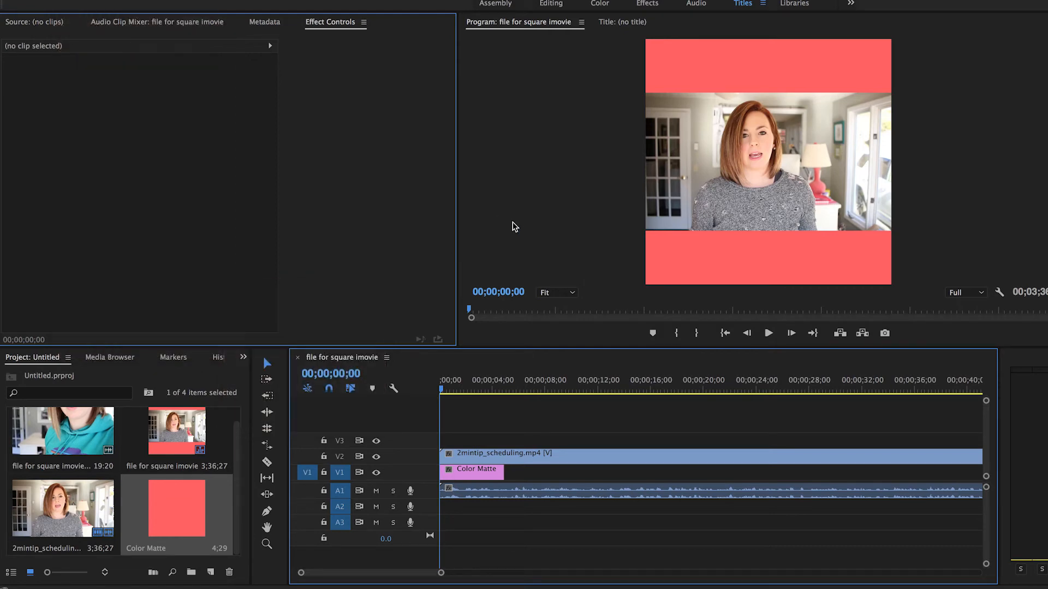
pyautogui.moveTo(506, 264)
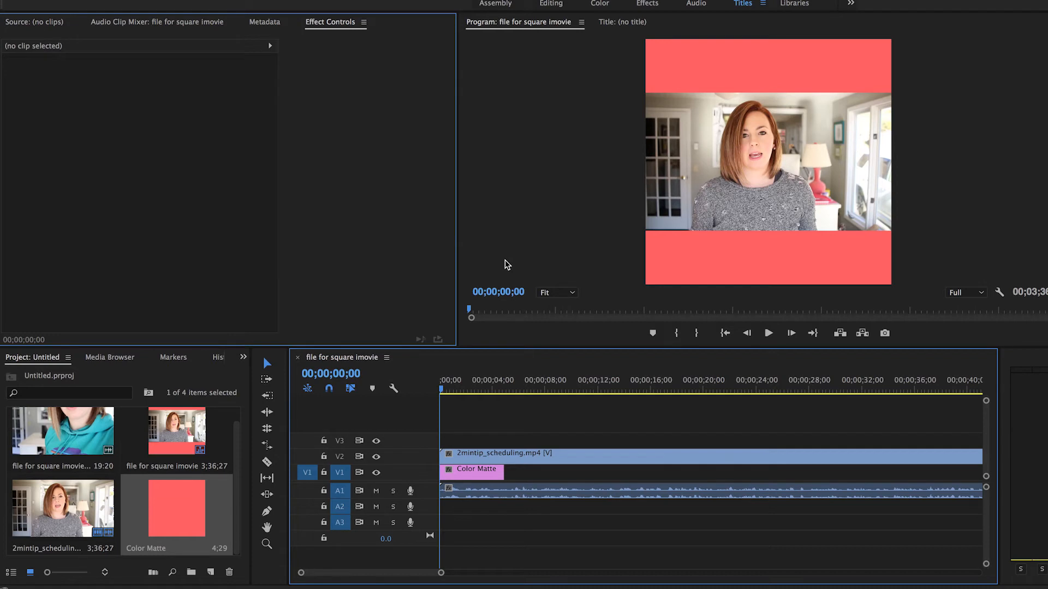
# Step: Place the coral Color Matte on V1 beneath the video clip on V2
pyautogui.click(514, 456)
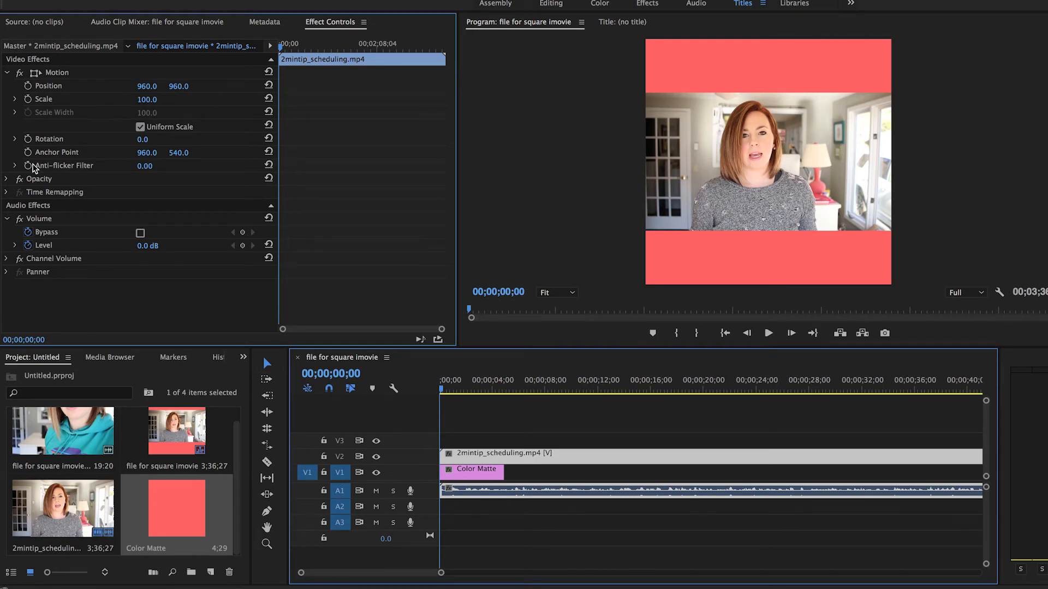
pyautogui.moveTo(91, 183)
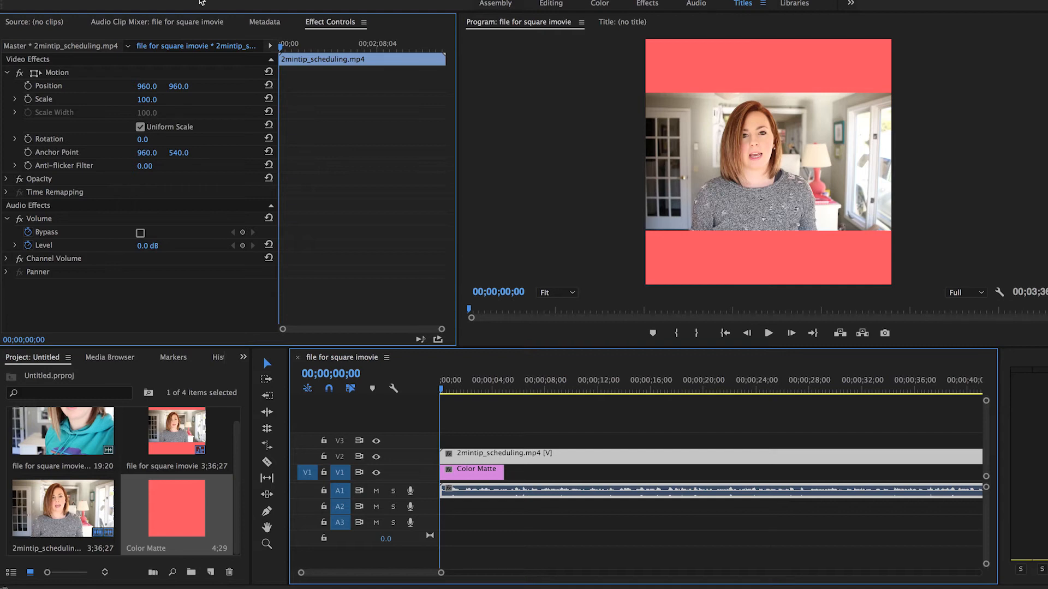
pyautogui.moveTo(127, 153)
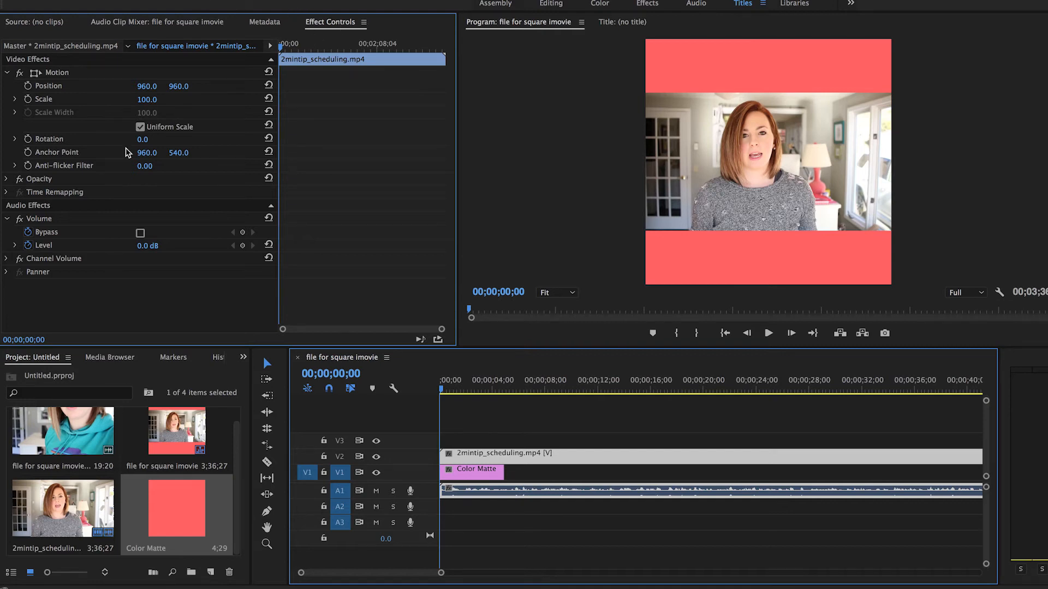